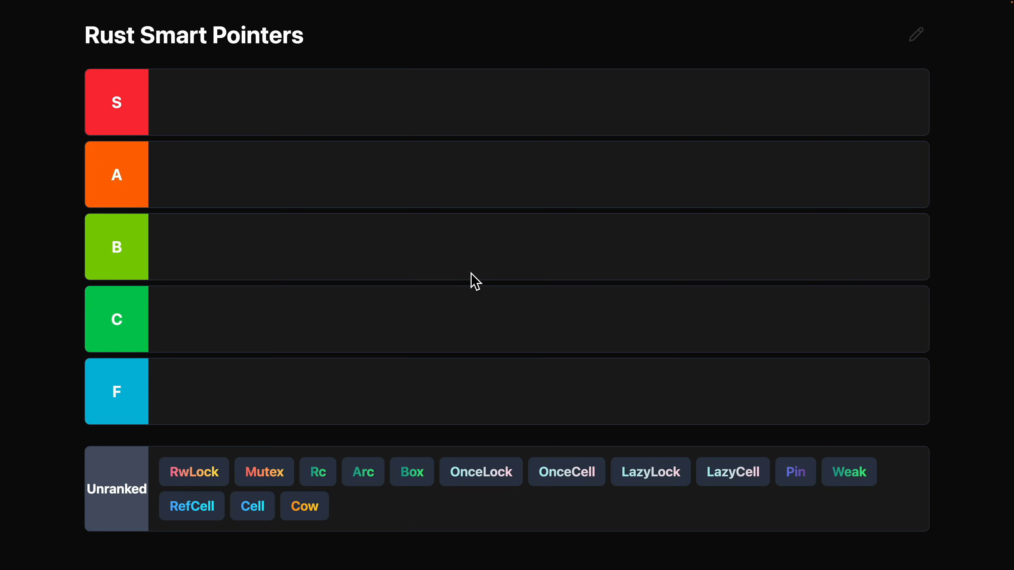
mouse_move(352, 459)
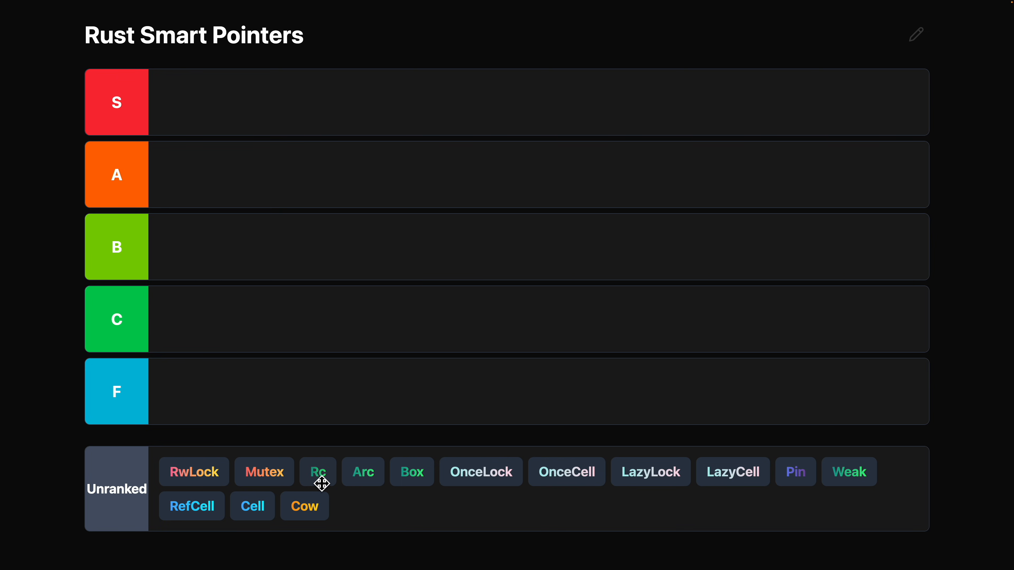
Move Rc from Unranked into the B tier and view its documentation
left_click_drag(317, 472, 177, 246)
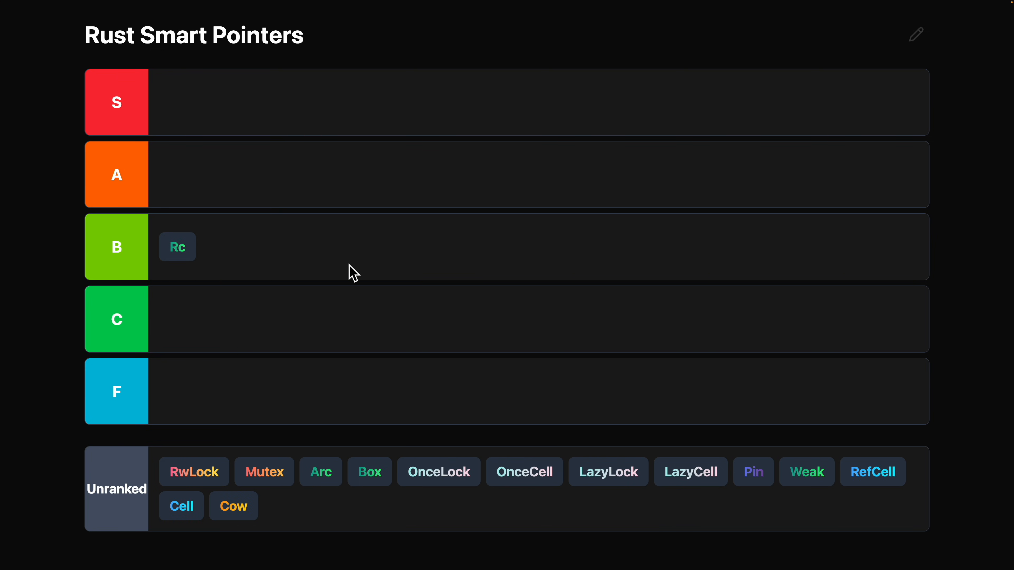
left_click(176, 246)
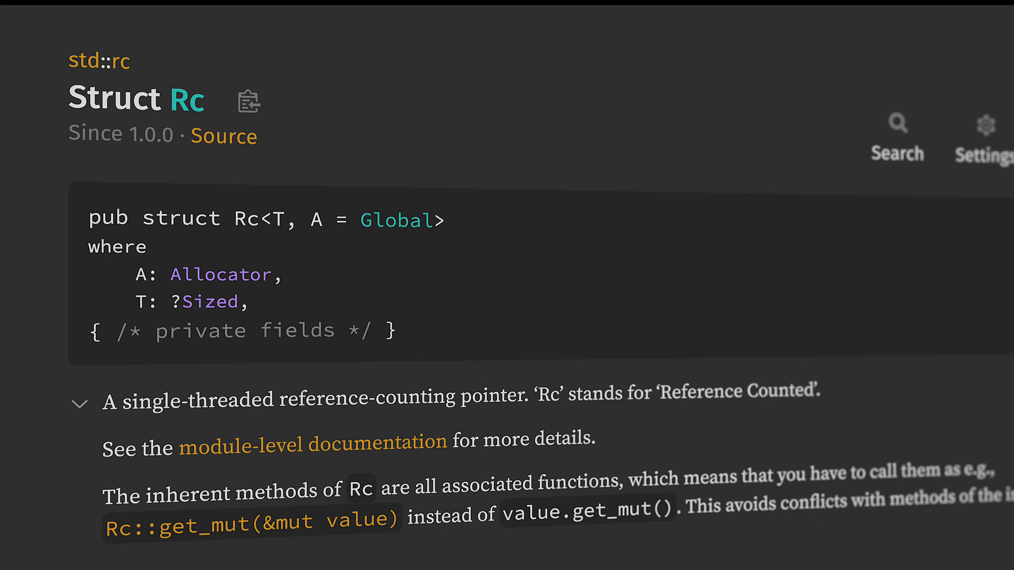
scroll("down", 3)
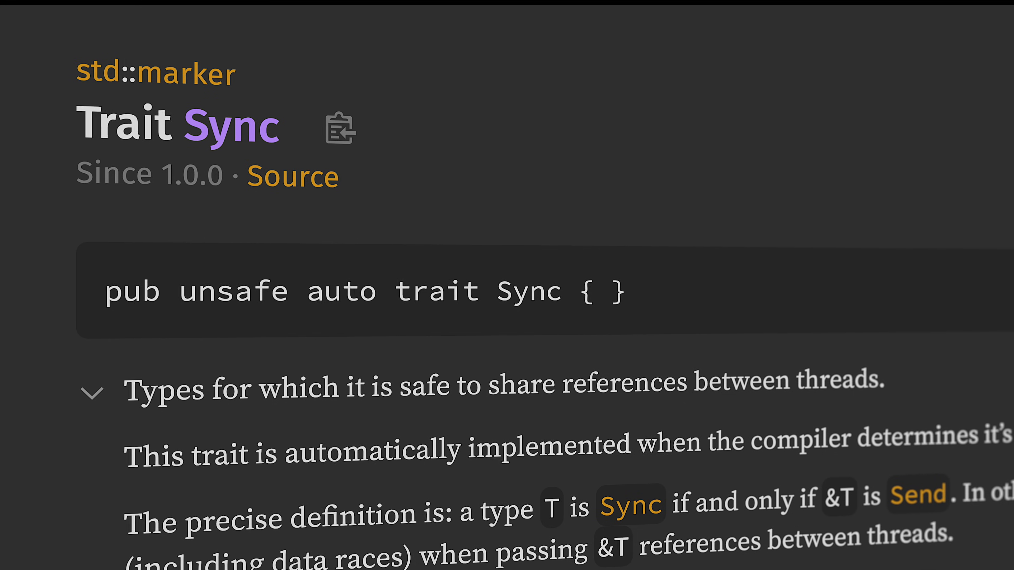
scroll("down", 3)
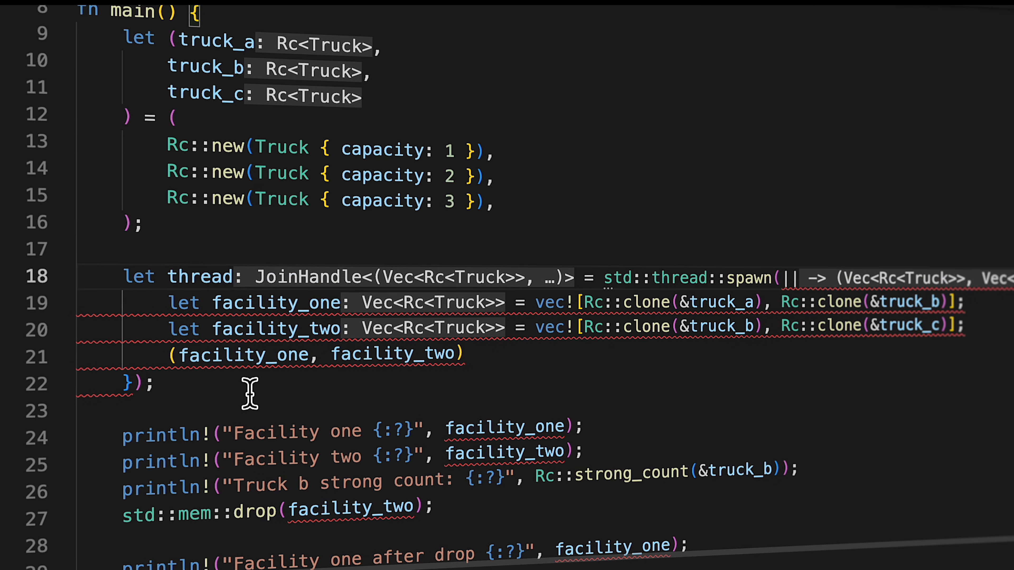
type("thread.jo")
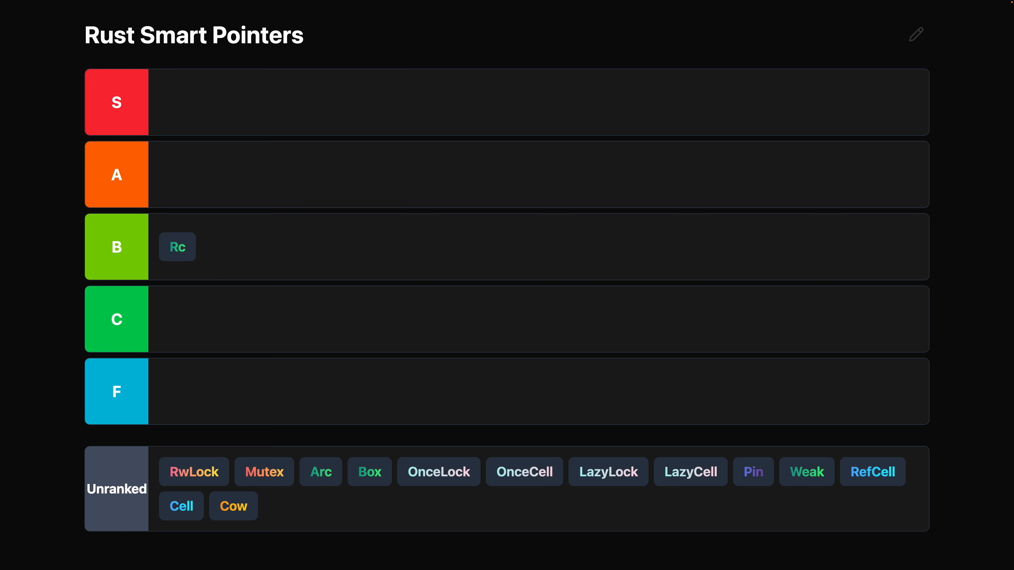
Place Cell in the C tier and RefCell in the B tier after Rc
left_click_drag(181, 506, 420, 207)
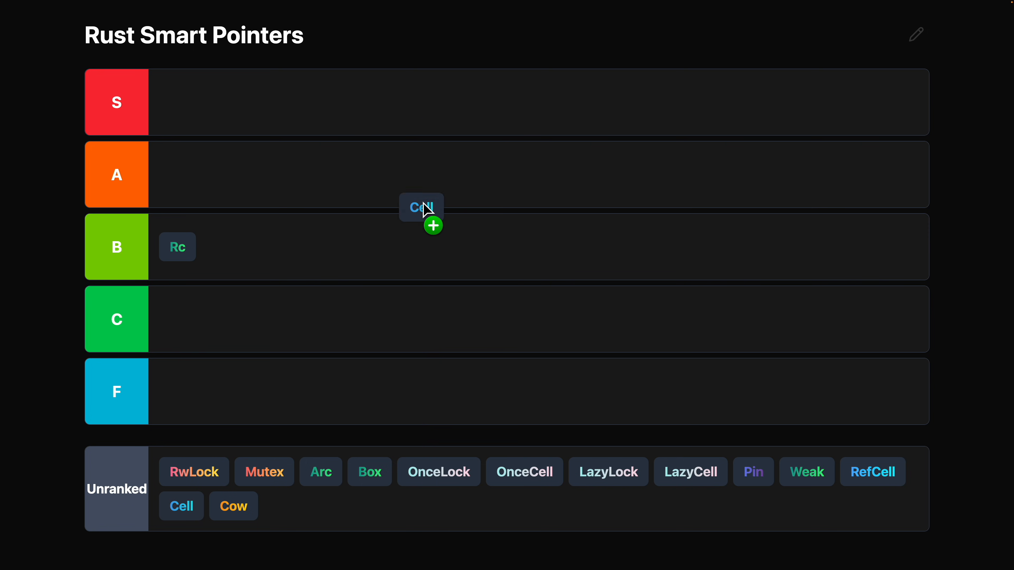
left_click_drag(420, 207, 364, 310)
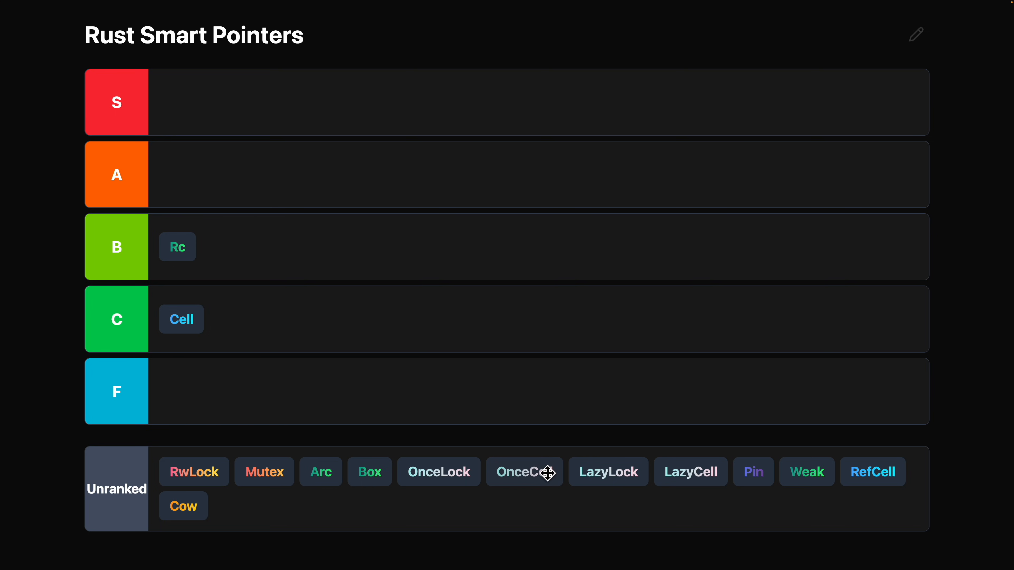
mouse_move(875, 481)
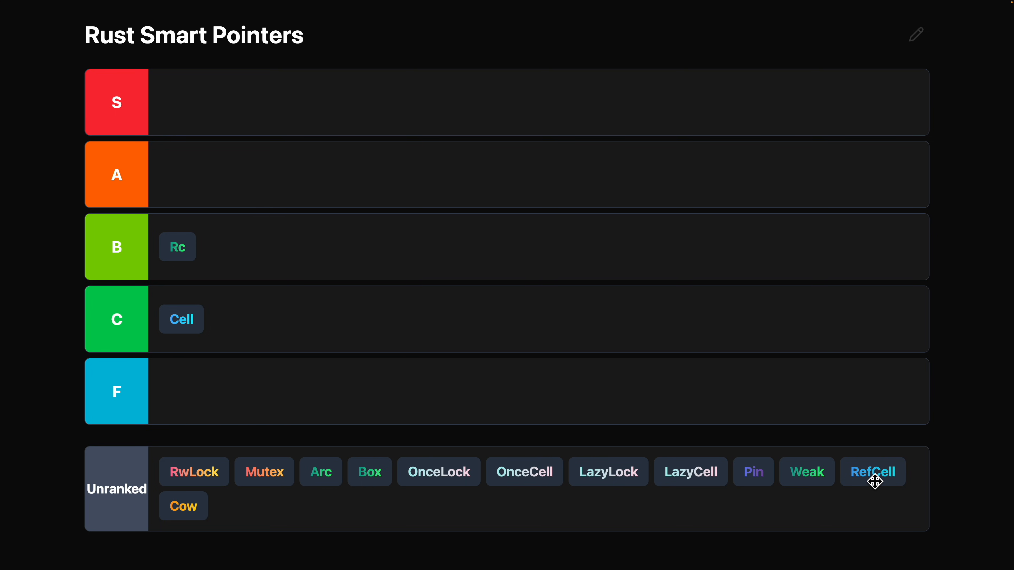
left_click_drag(873, 471, 234, 247)
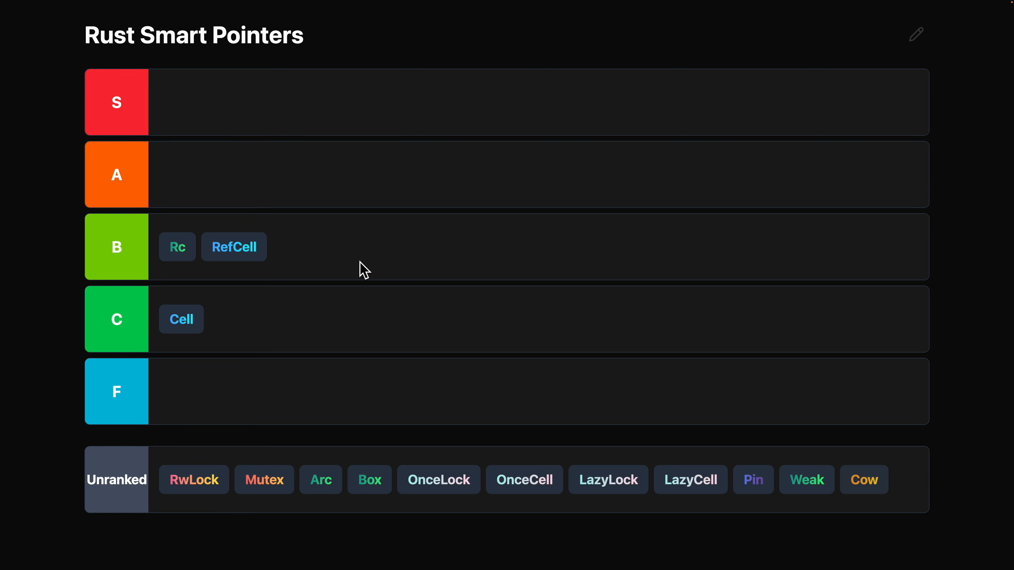
left_click(234, 247)
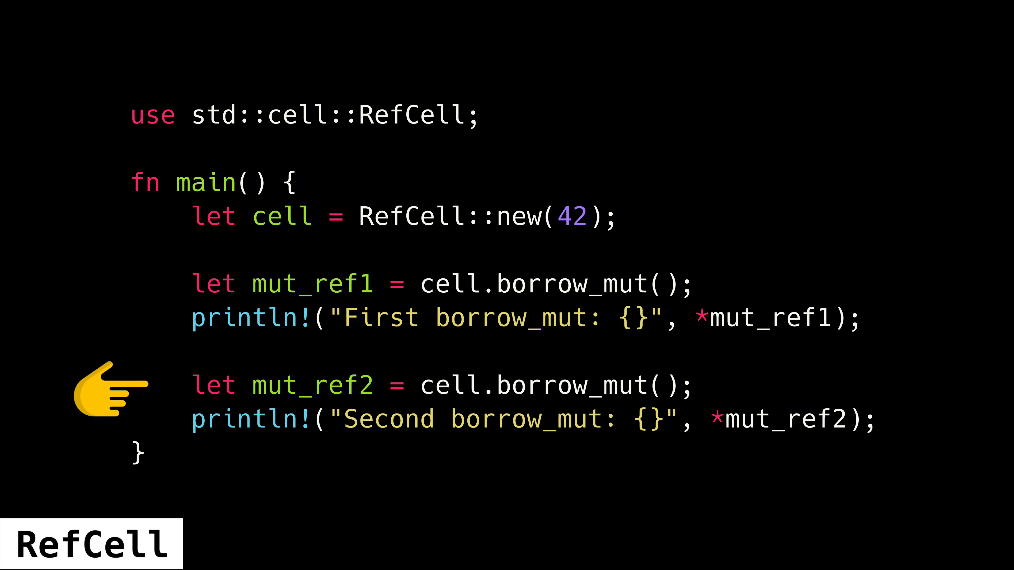
scroll("down", 3)
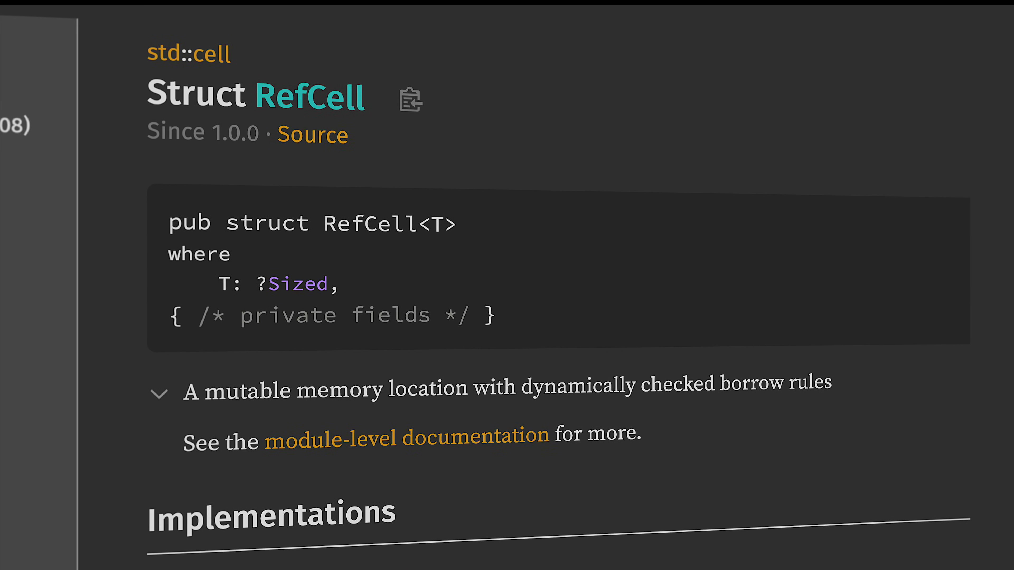
scroll("down", 3)
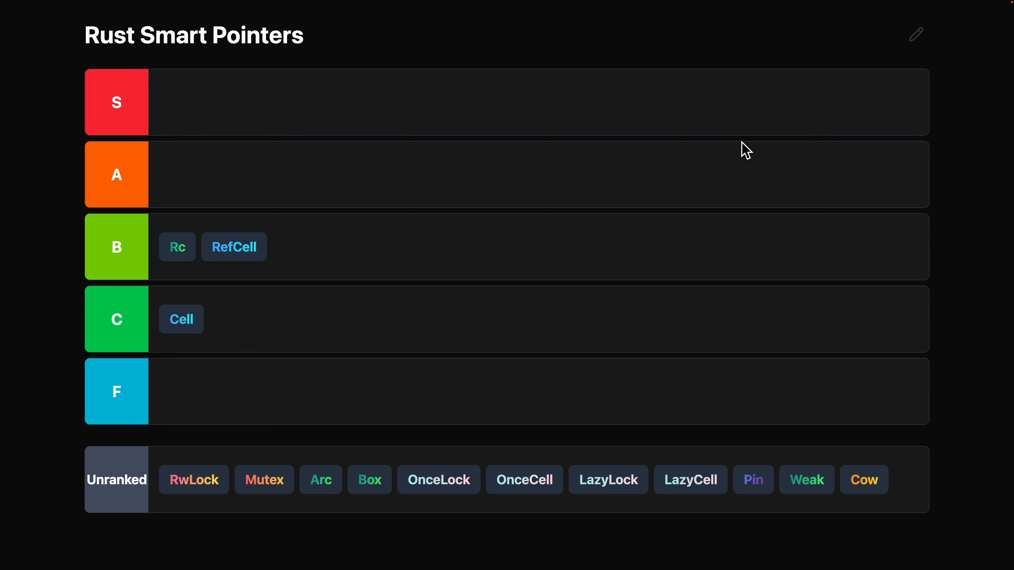
mouse_move(608, 480)
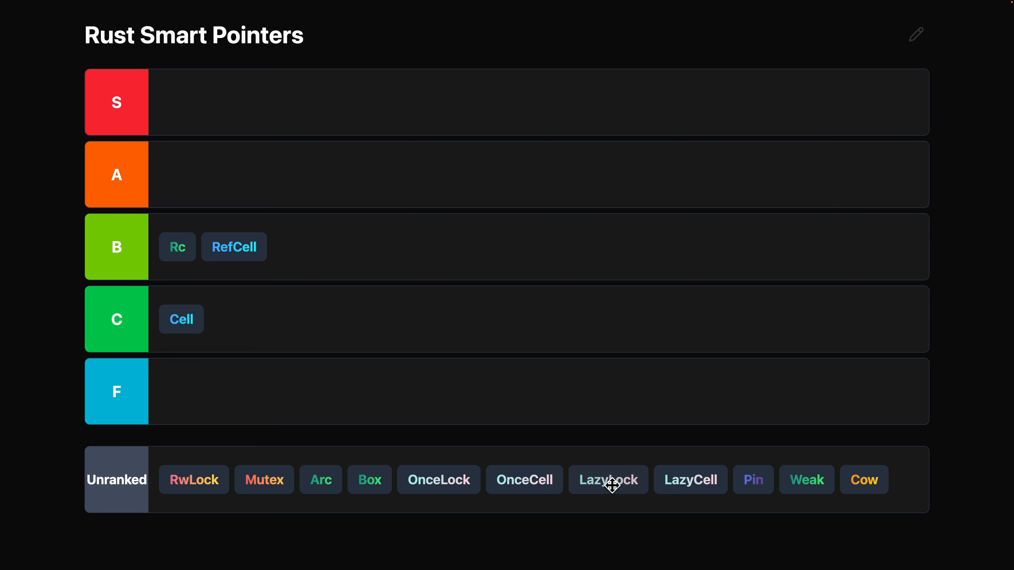
Place LazyLock in the S tier and view its documentation
left_click_drag(608, 480, 199, 102)
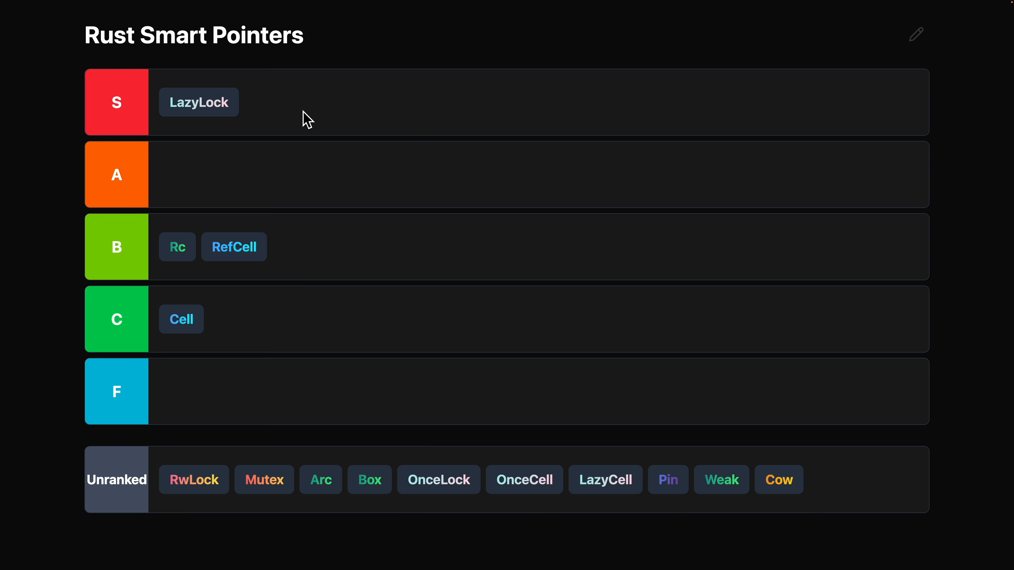
left_click(198, 102)
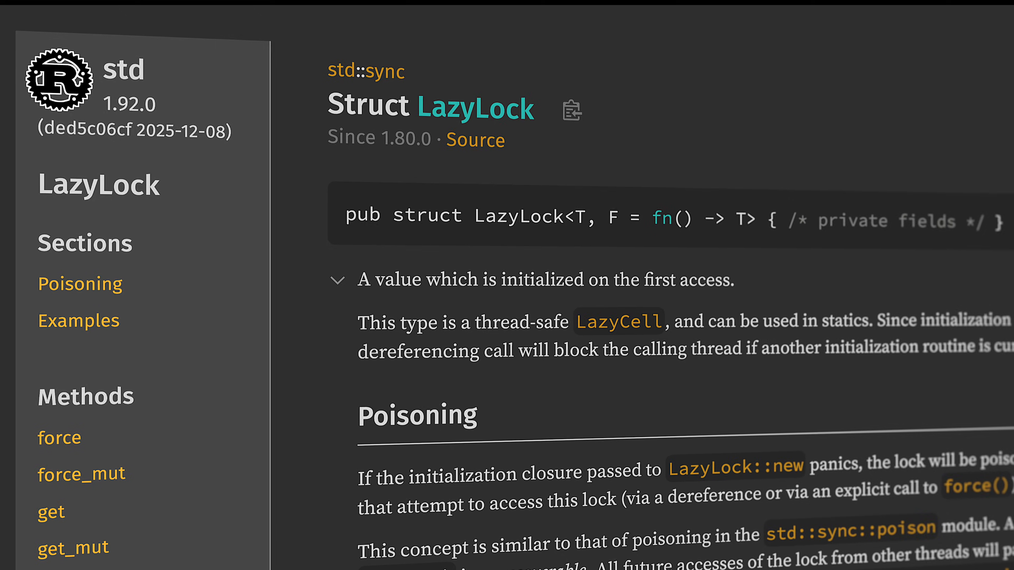
left_click(619, 321)
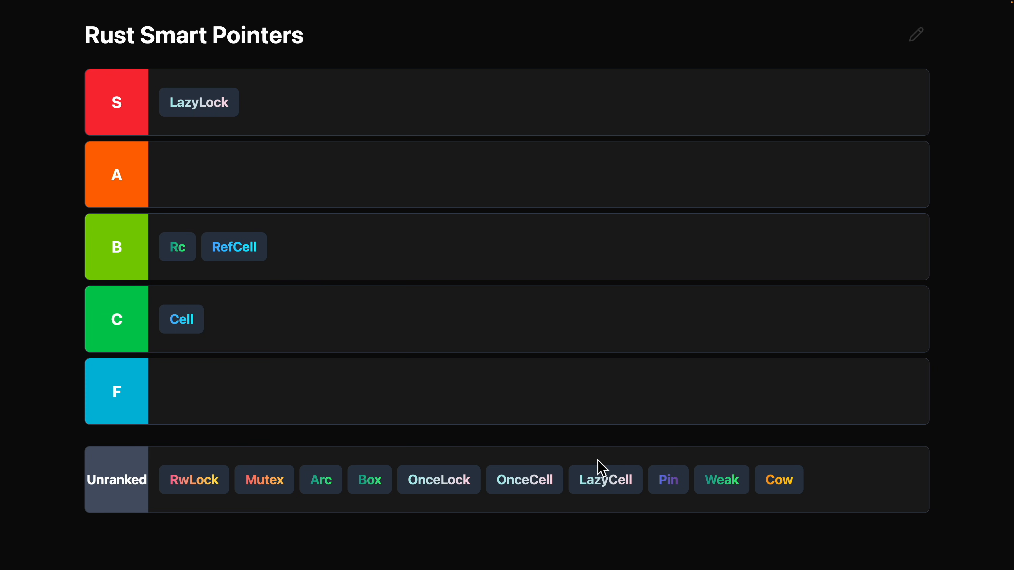
Drop LazyCell into the F tier and show its code slide
left_click_drag(605, 478, 484, 409)
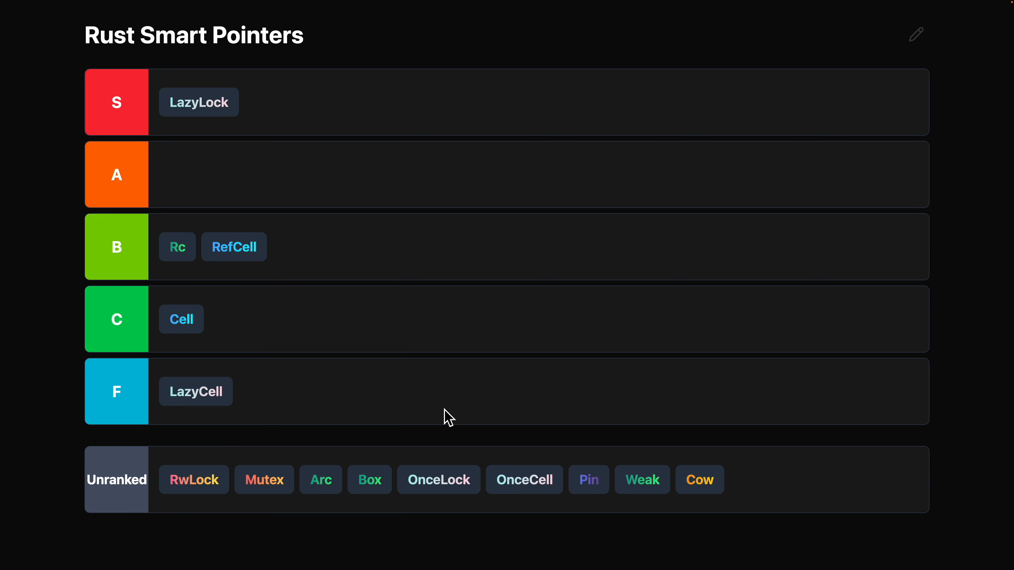
left_click(196, 391)
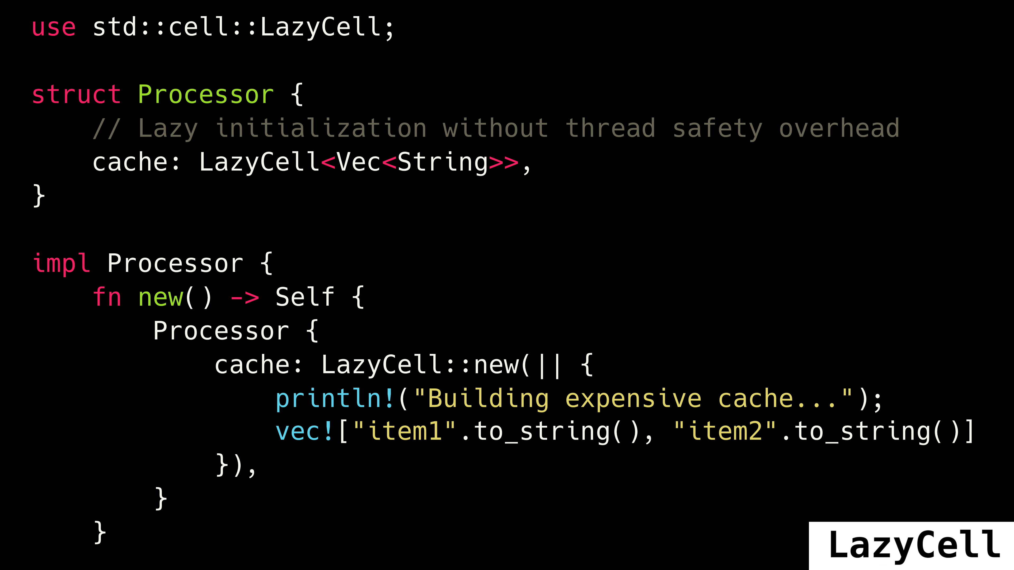
scroll("down", 3)
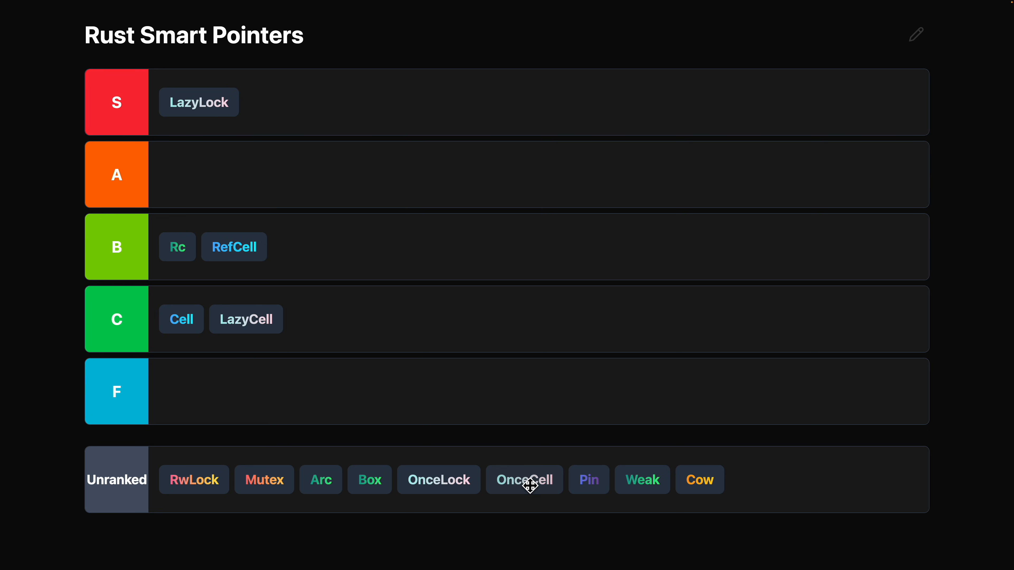
Place OnceCell in the F tier and view its documentation
left_click_drag(524, 480, 197, 392)
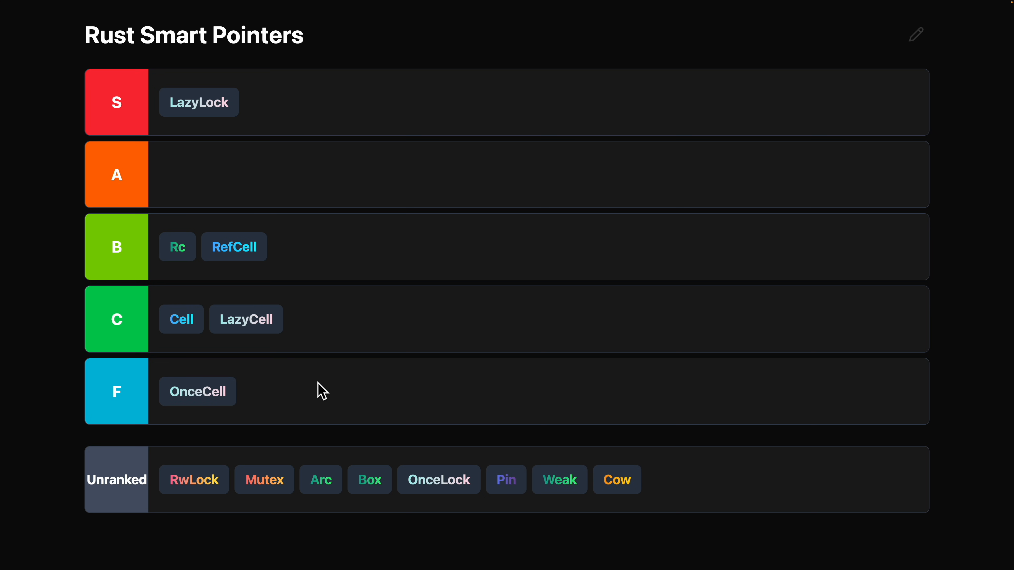
left_click(196, 391)
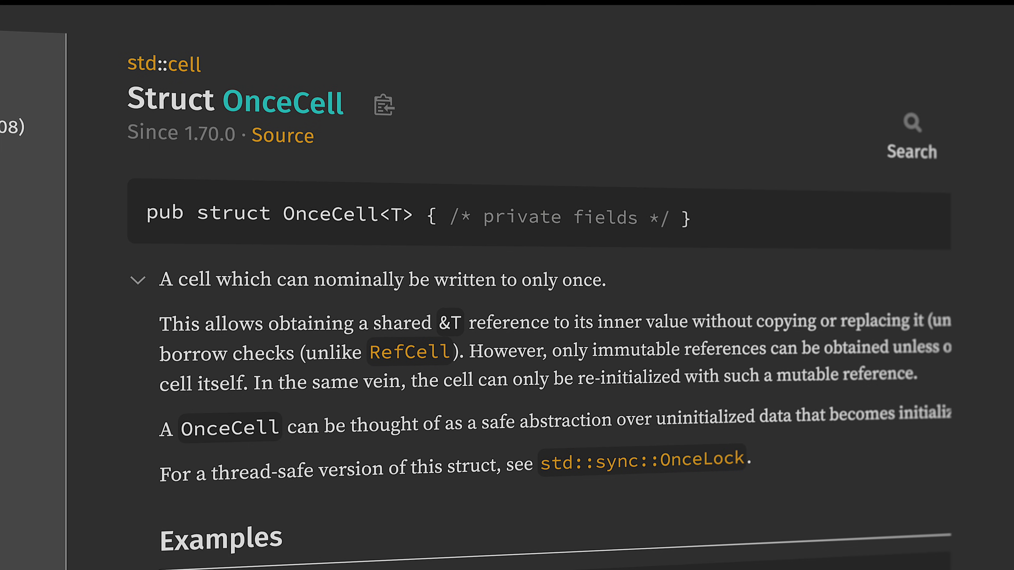
Scroll past the OnceCell documentation cutaway back to the tier list
scroll("down", 3)
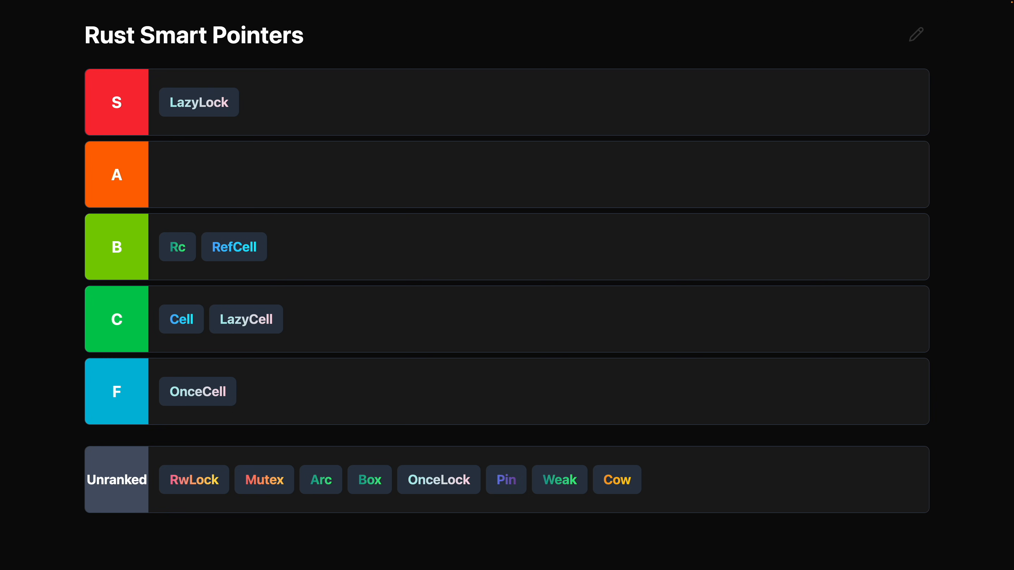
mouse_move(298, 349)
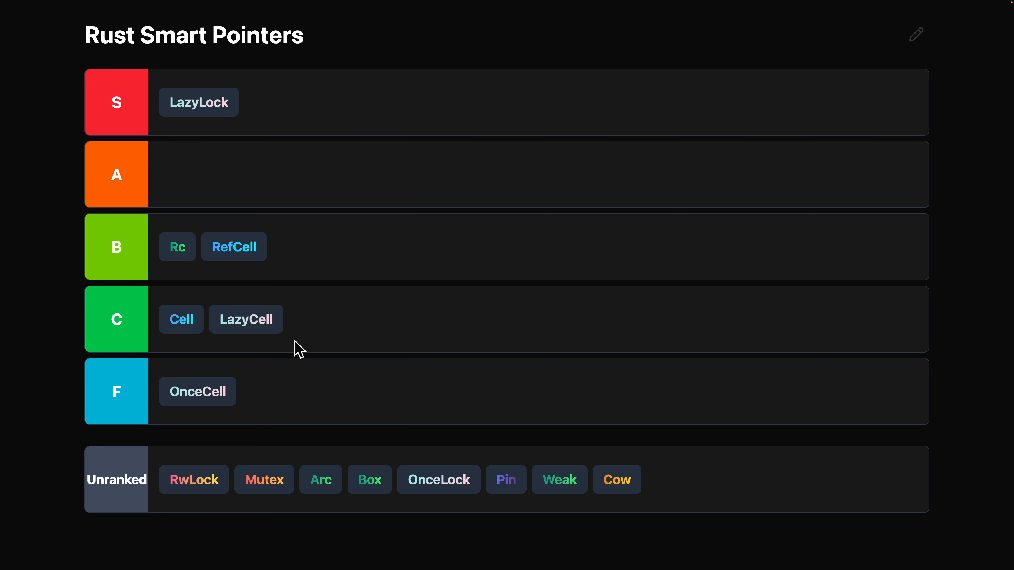
mouse_move(241, 375)
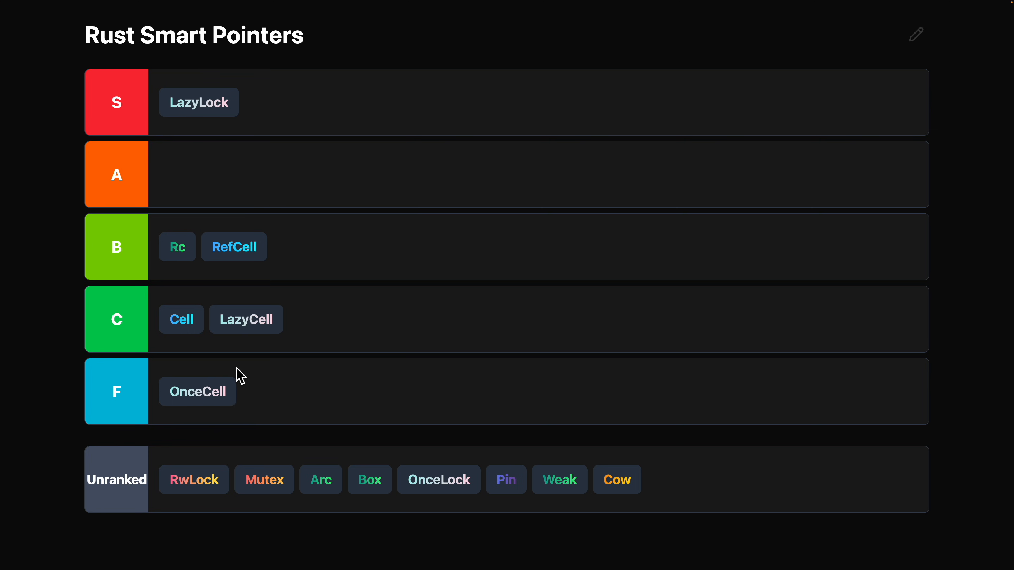
Place OnceLock in tier A and move LazyLock down from S to A after it
left_click_drag(438, 479, 201, 174)
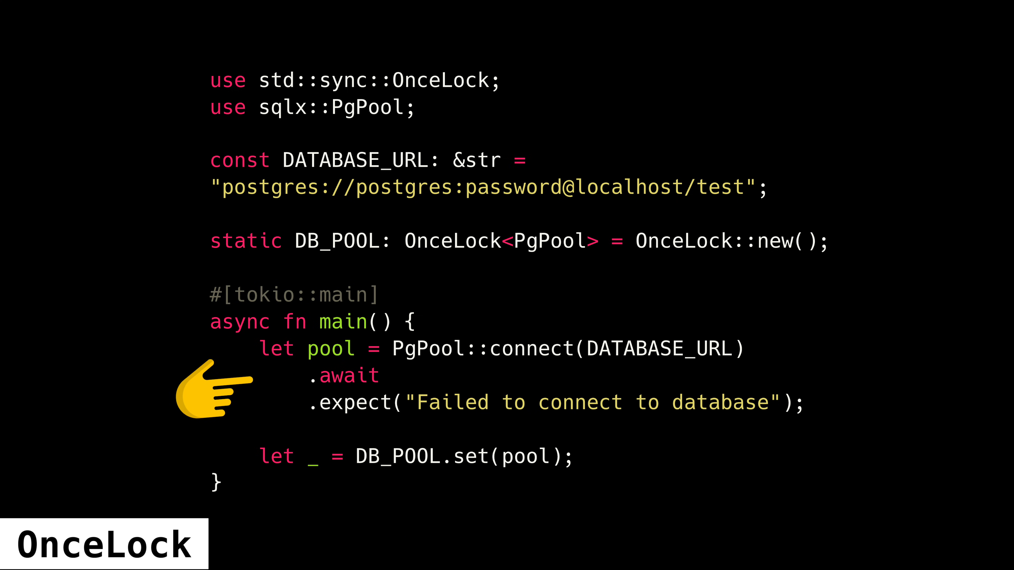
mouse_move(511, 517)
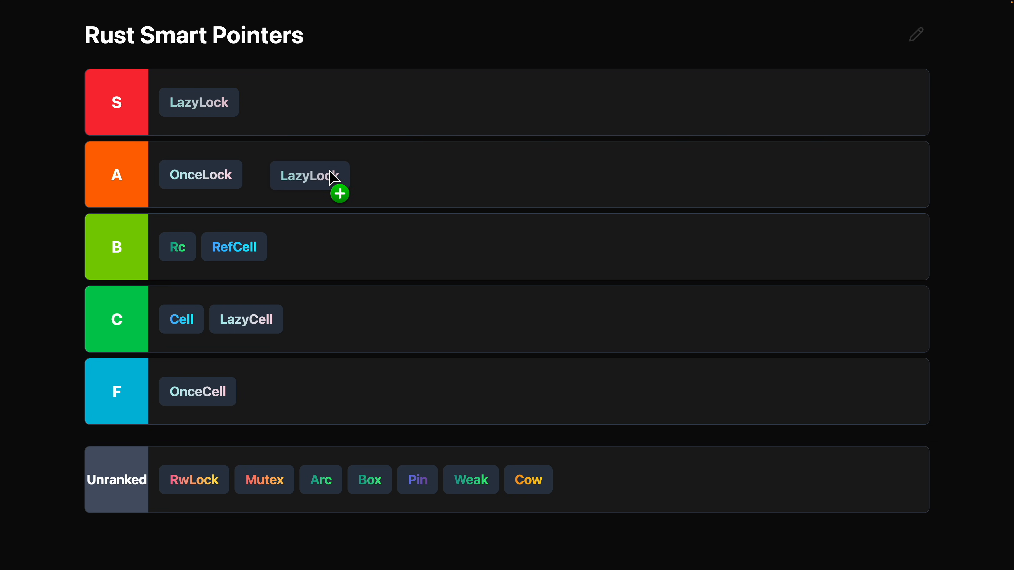
left_click_drag(309, 176, 345, 183)
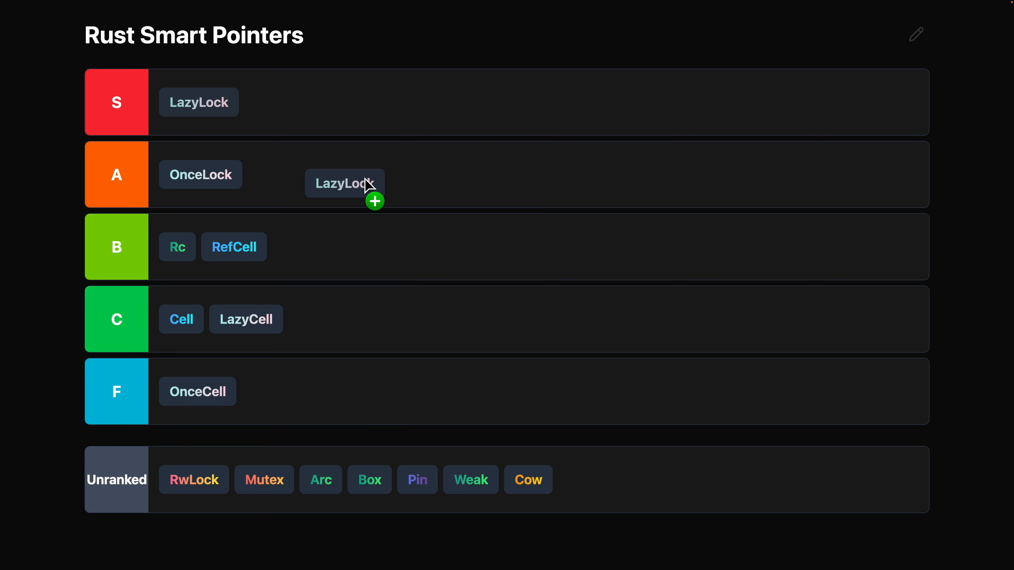
left_click_drag(199, 101, 287, 175)
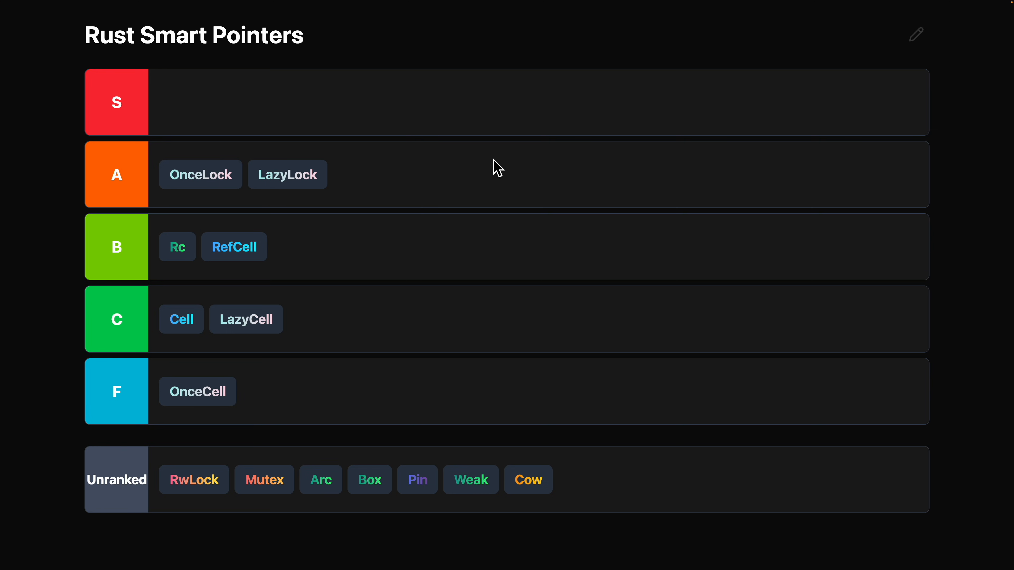
mouse_move(527, 480)
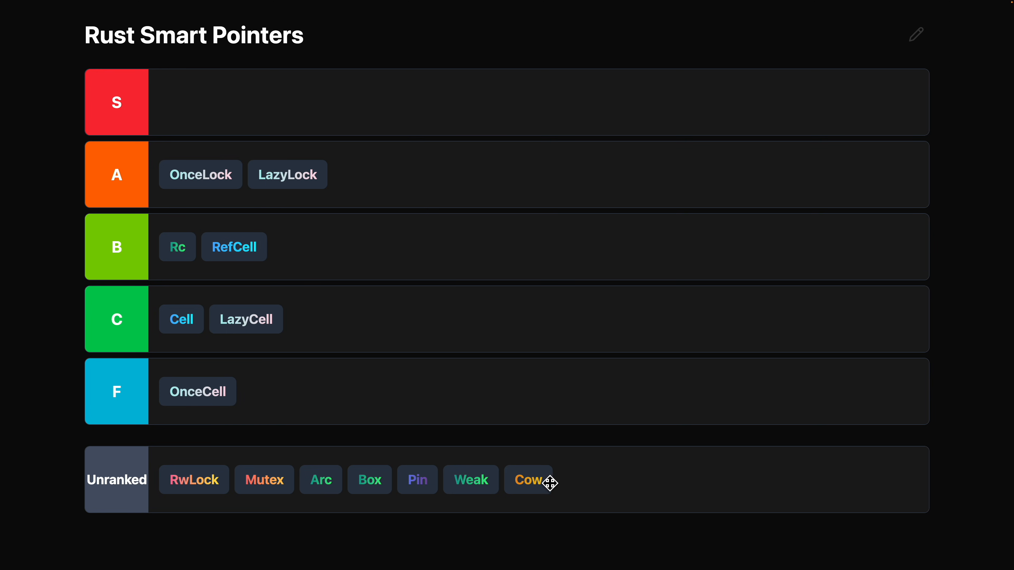
Pick up Cow from Unranked to rank it in tier B
left_click(527, 479)
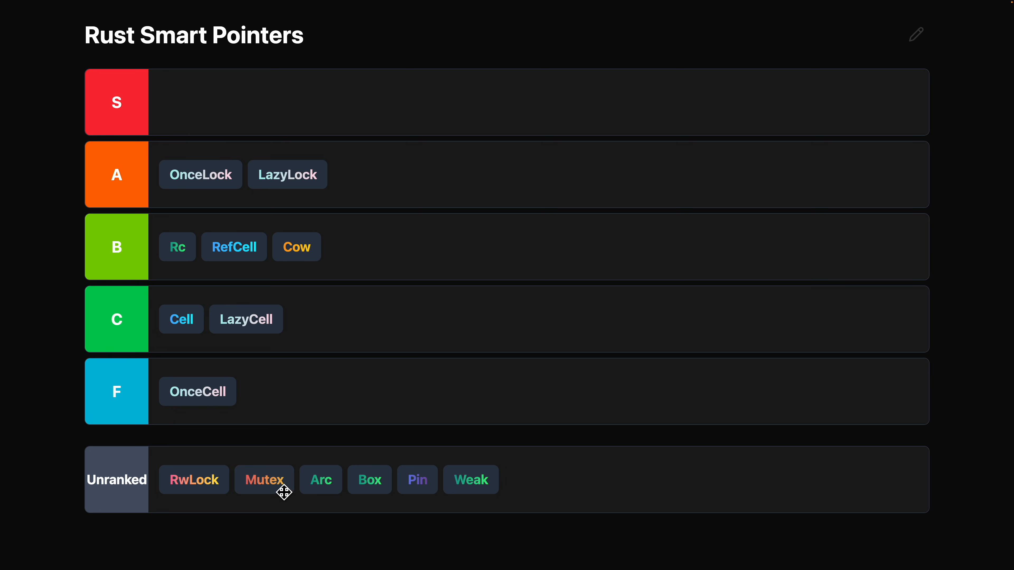
Move Mutex from Unranked into tier B after Cow
left_click_drag(264, 479, 489, 193)
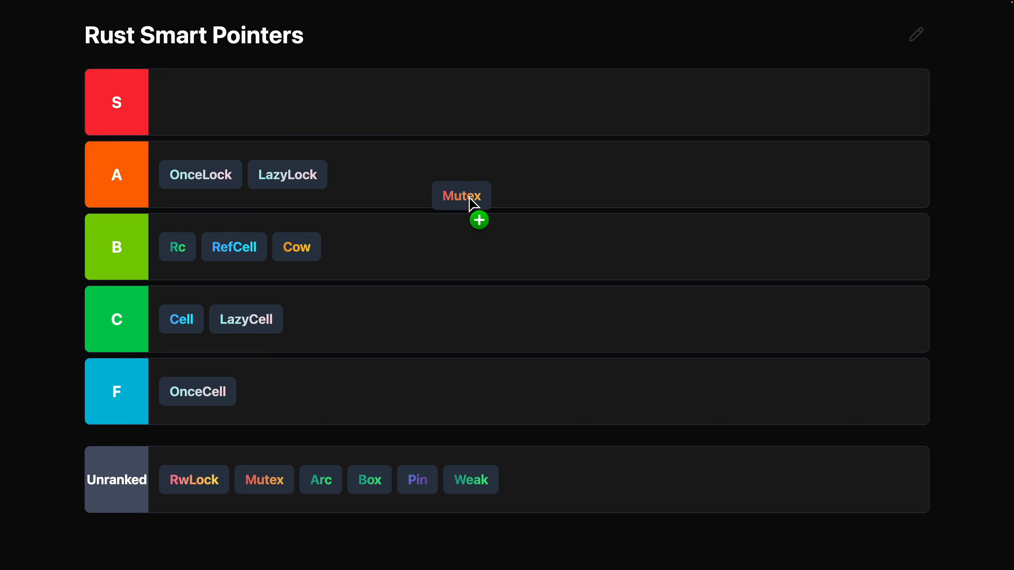
left_click_drag(462, 195, 465, 238)
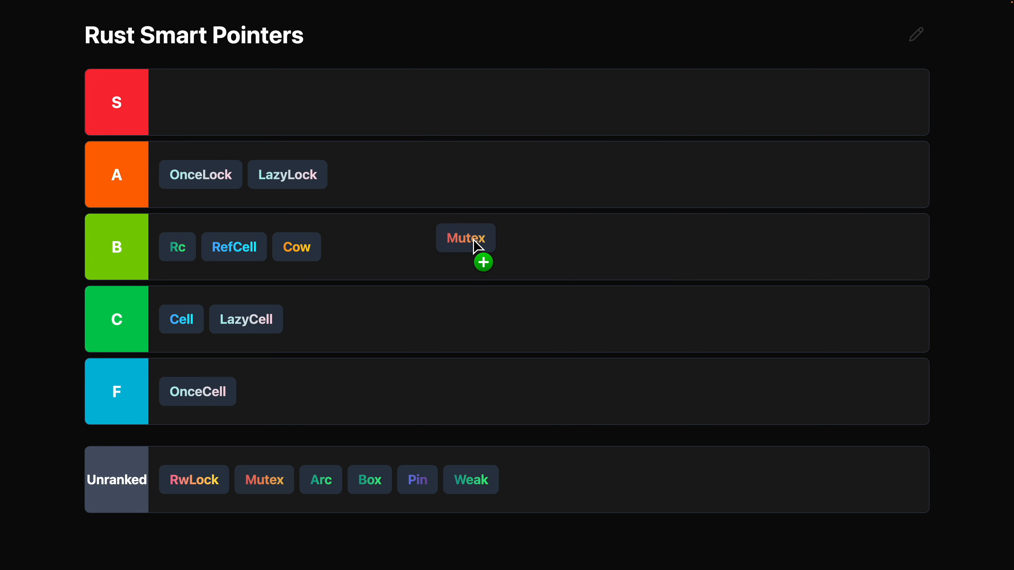
left_click_drag(466, 238, 455, 251)
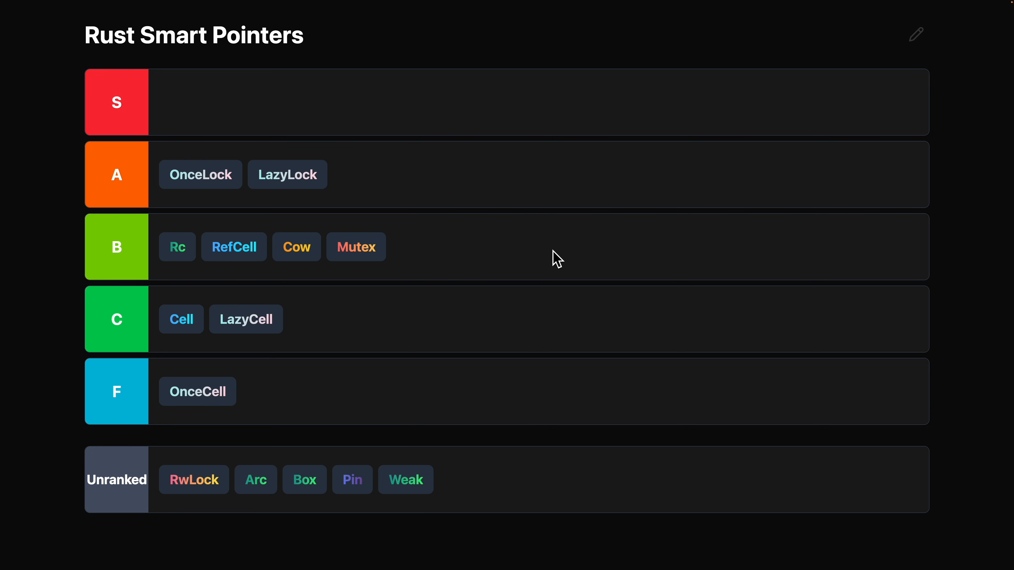
left_click(356, 247)
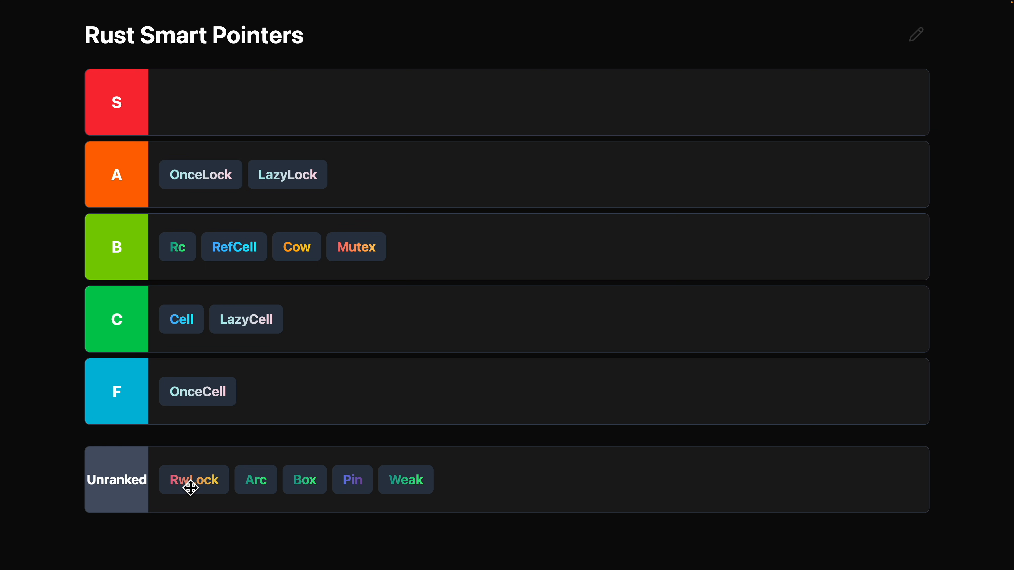
Place RwLock in the top S tier
left_click_drag(193, 479, 193, 102)
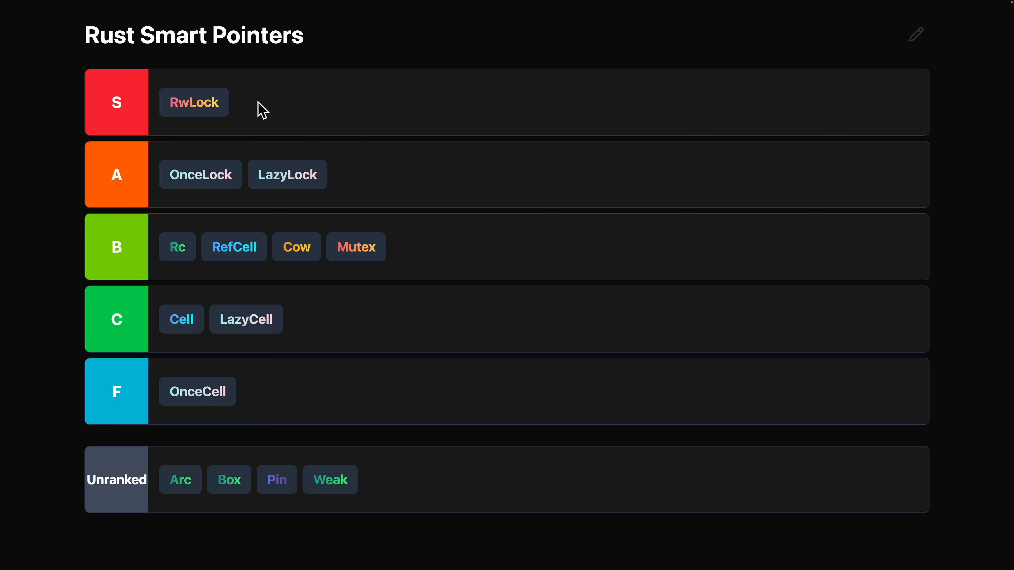
left_click(194, 102)
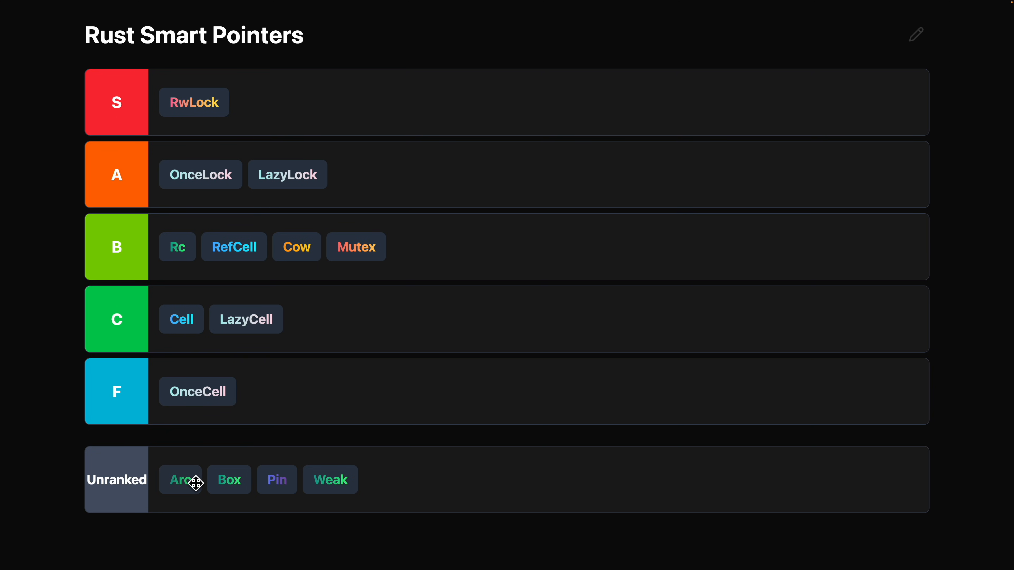
Drop Arc into tier S beside RwLock, then place Box there as well
left_click_drag(180, 480, 255, 102)
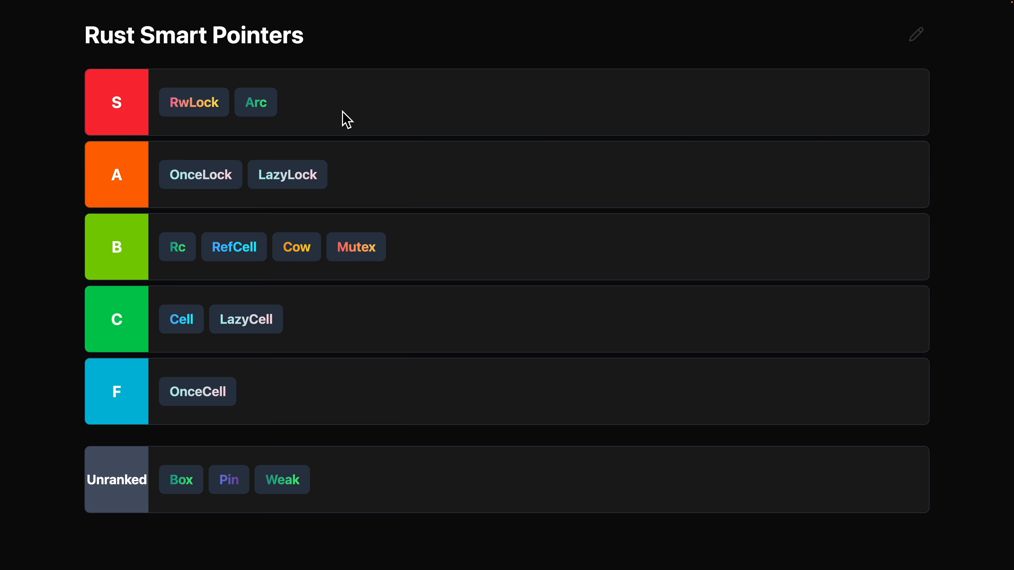
left_click(256, 102)
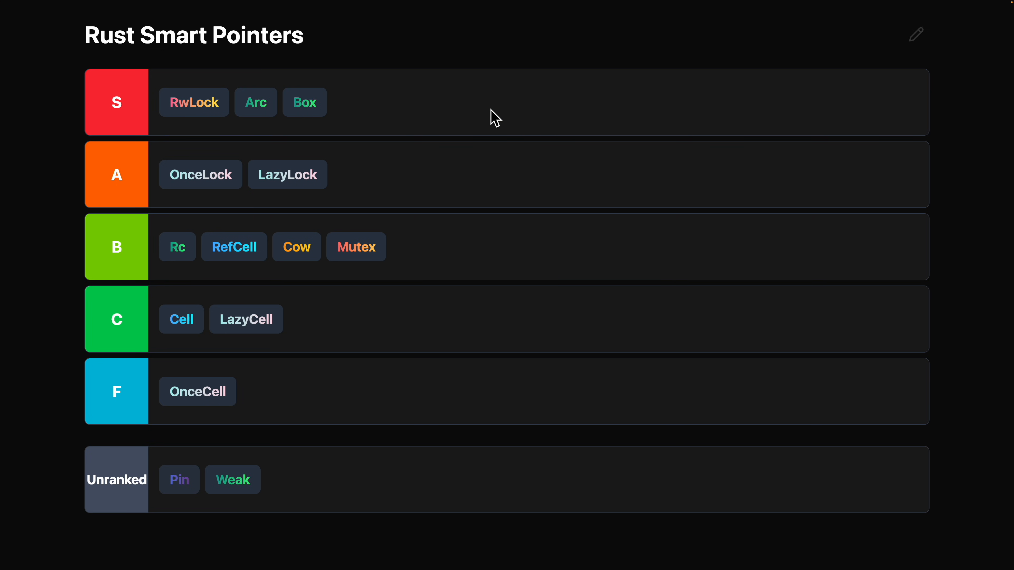
Place Pin in tier C after LazyCell
left_click(304, 102)
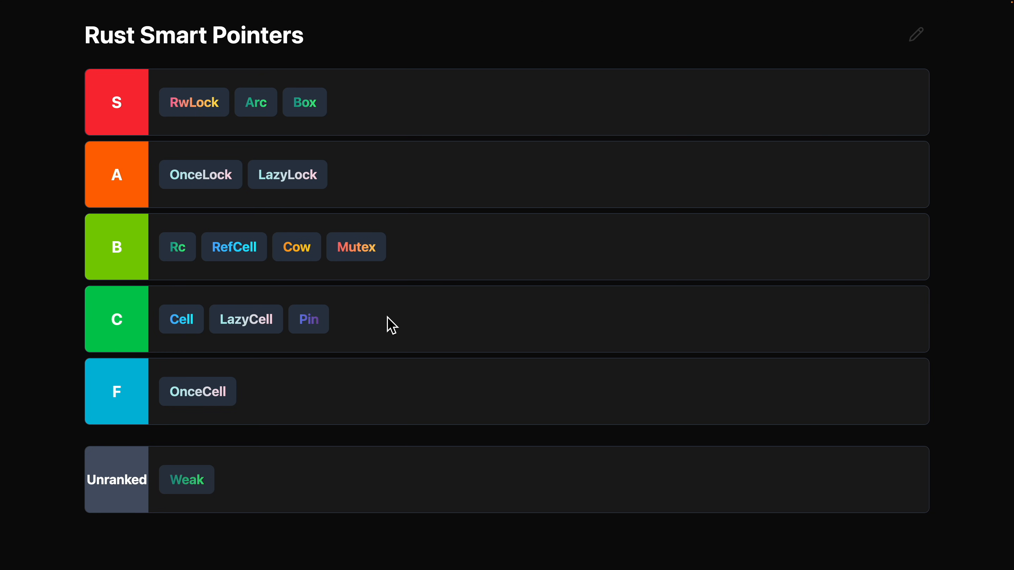
left_click(309, 319)
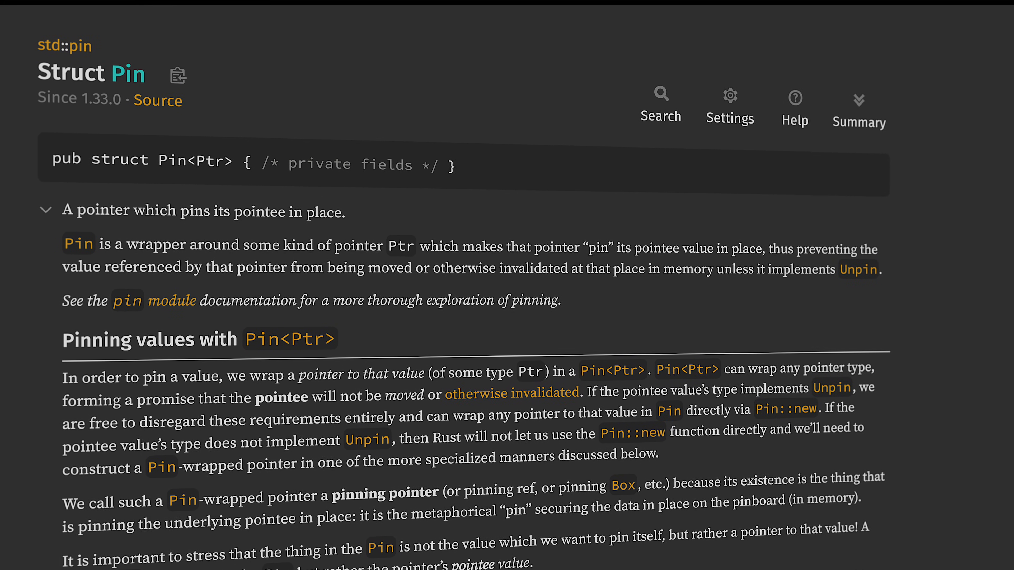
scroll("down", 3)
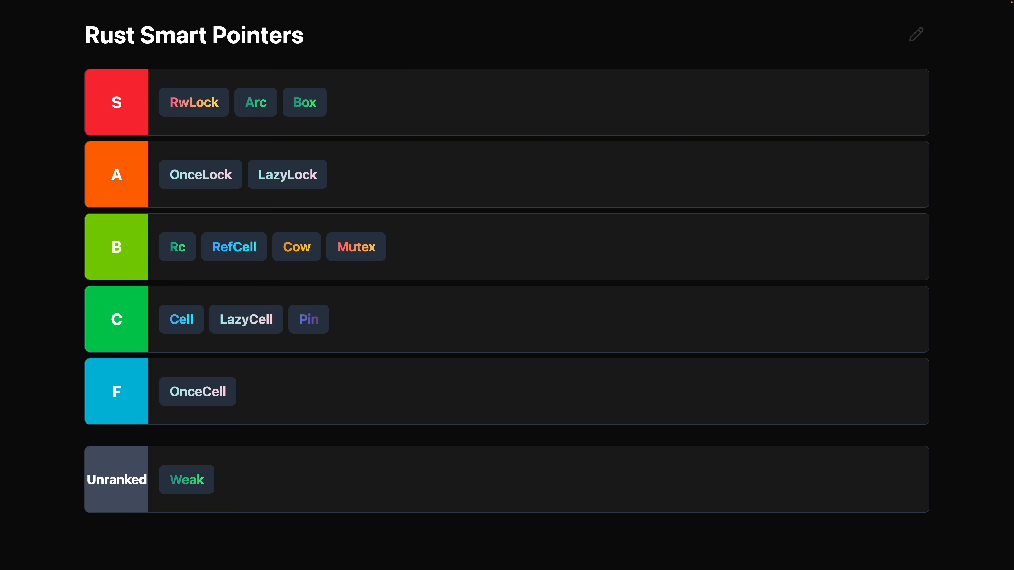
Pick up Weak from Unranked, carry it toward tier B and scroll its documentation
left_click_drag(186, 479, 583, 222)
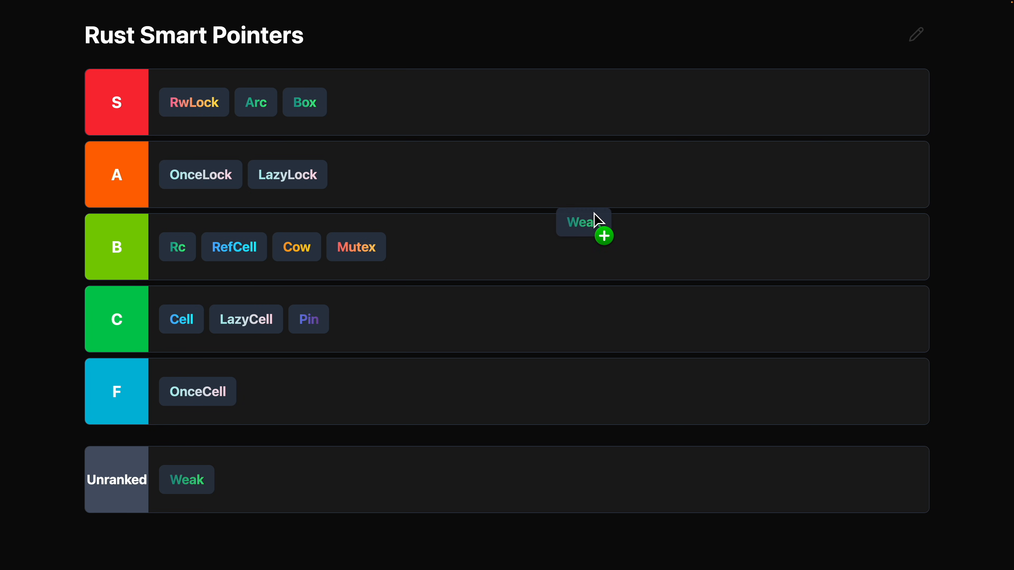
left_click_drag(186, 480, 268, 392)
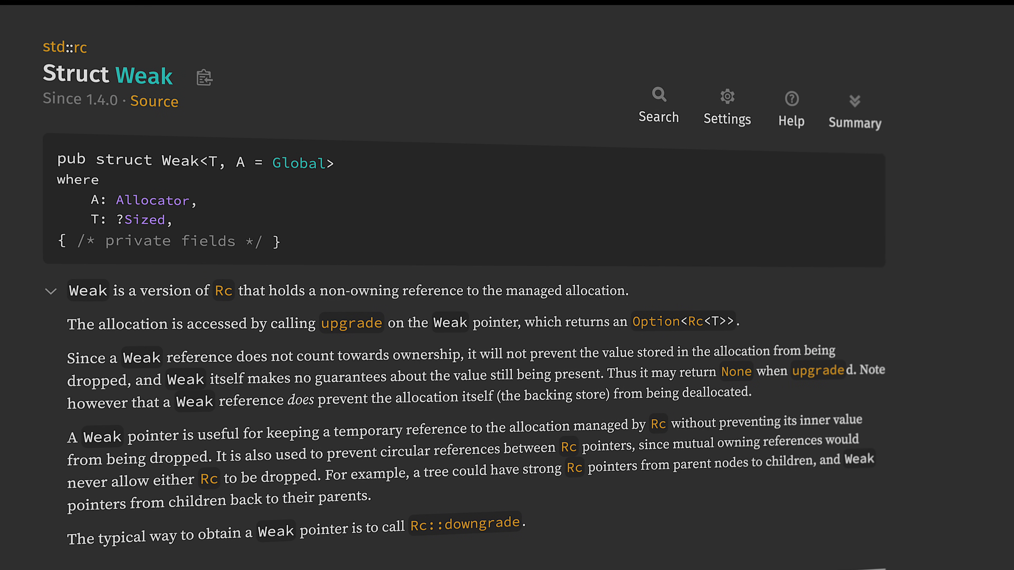
scroll("down", 3)
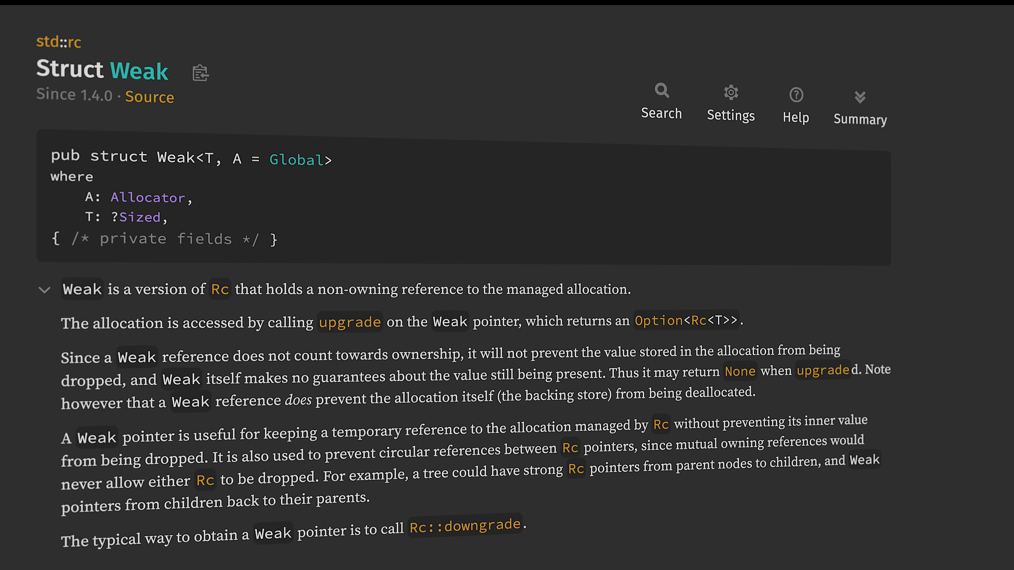